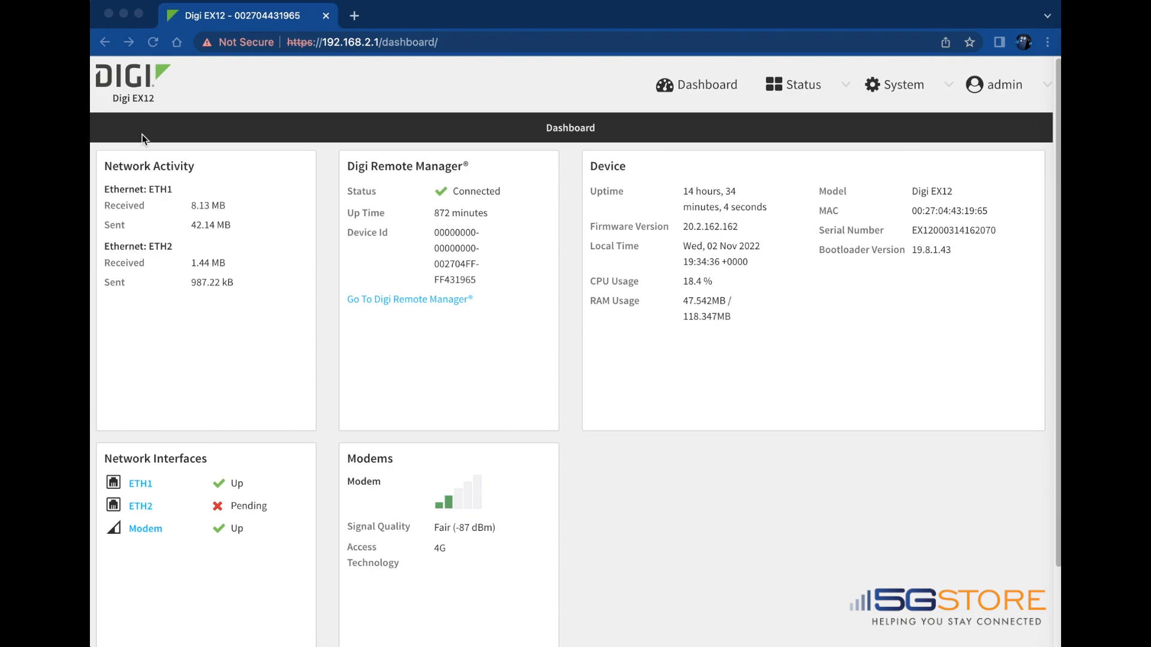
pyautogui.moveTo(240, 97)
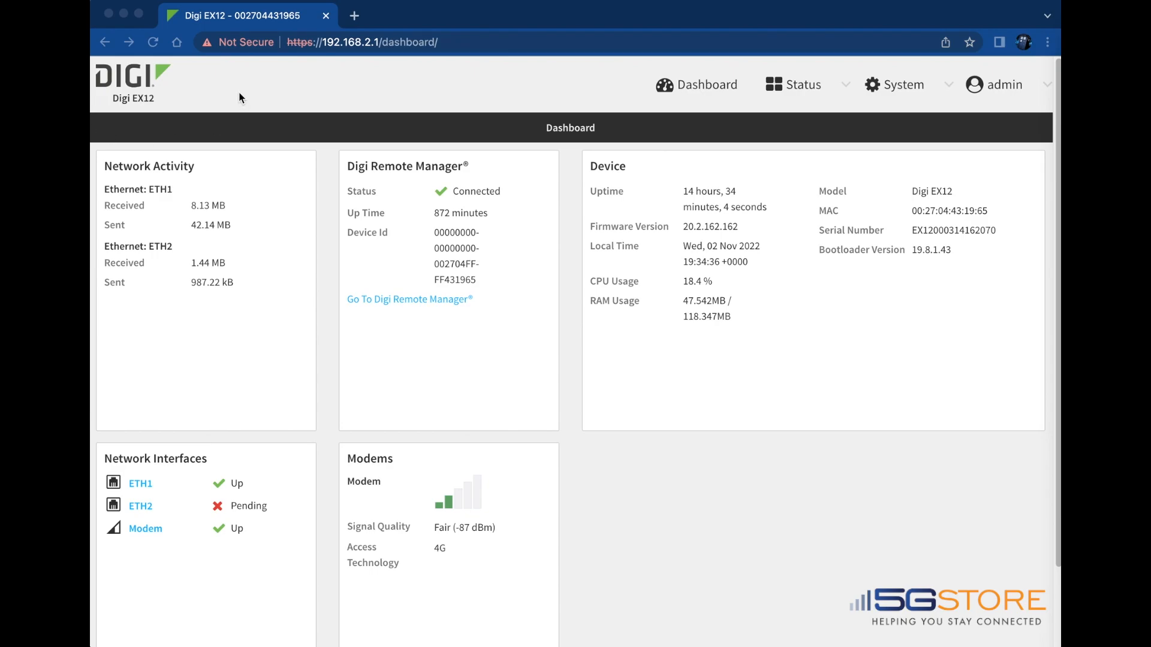
pyautogui.moveTo(390, 51)
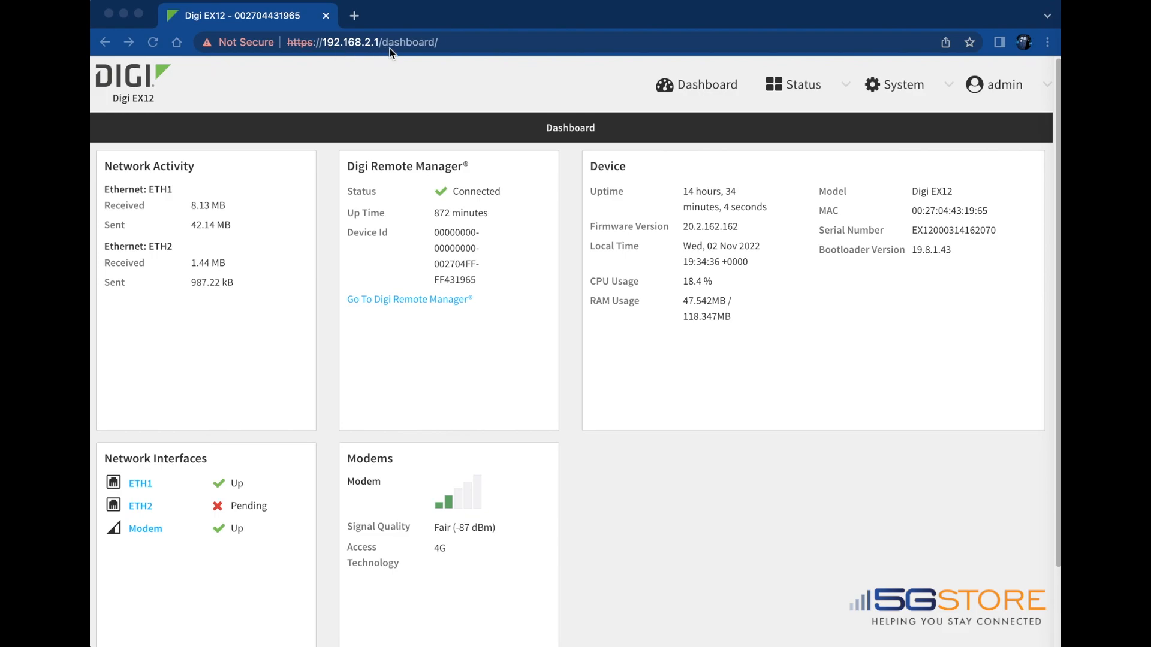
pyautogui.moveTo(894, 90)
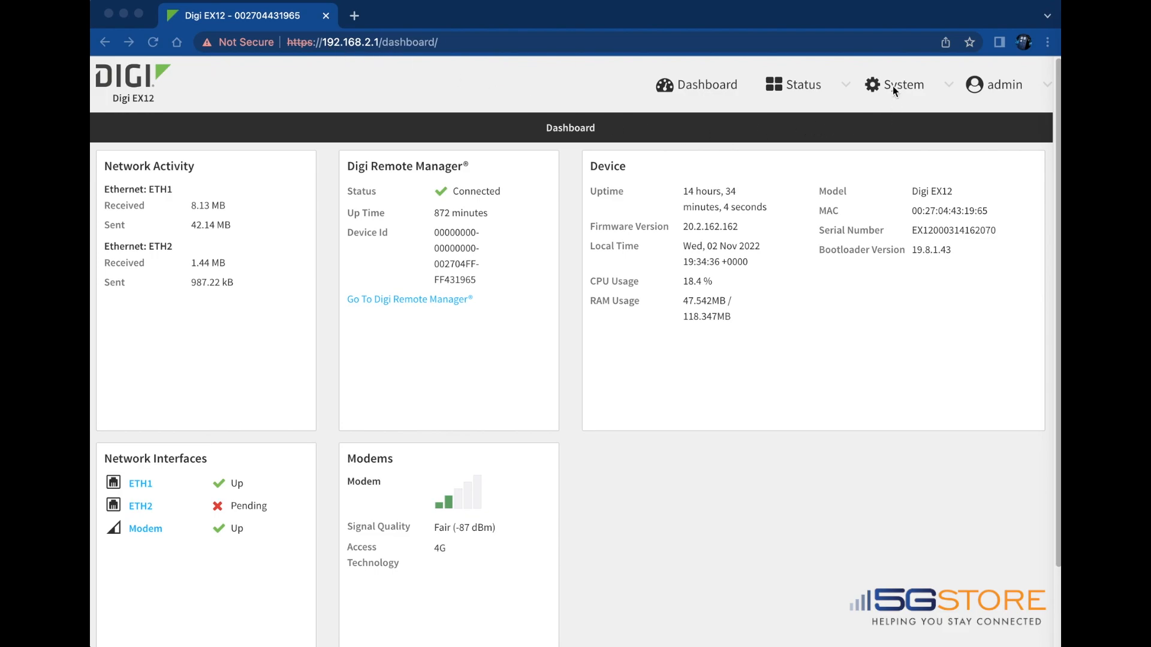
# Save a configuration backup from Configuration Maintenance with a typed passphrase, downloading the .bin file.
pyautogui.click(902, 84)
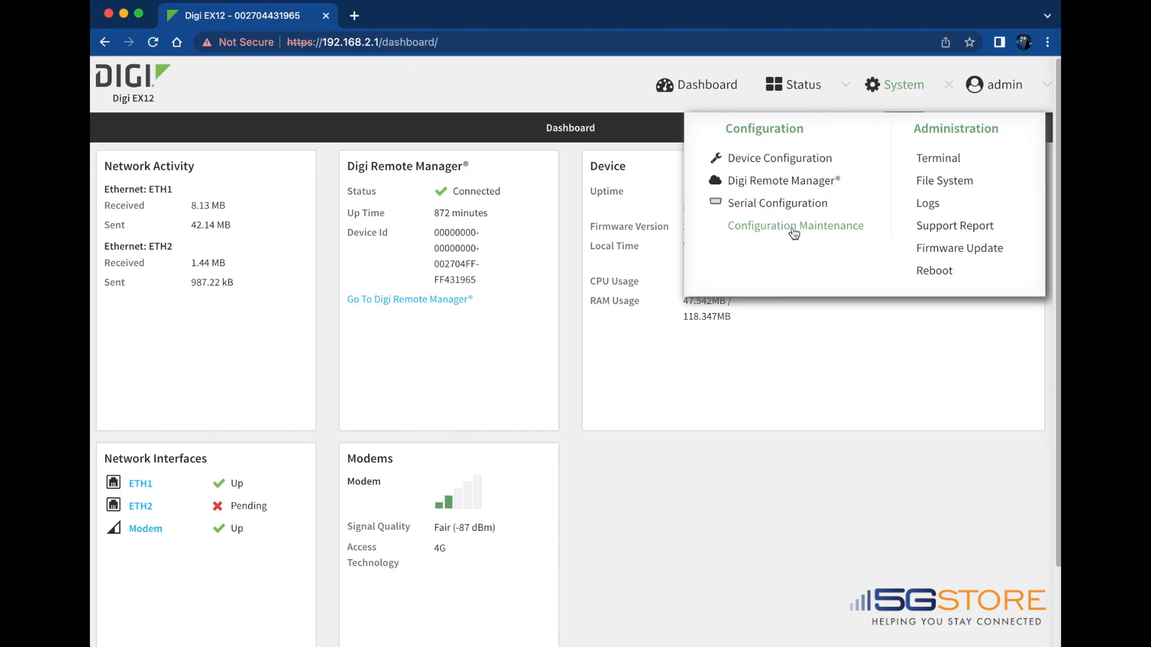
pyautogui.click(795, 226)
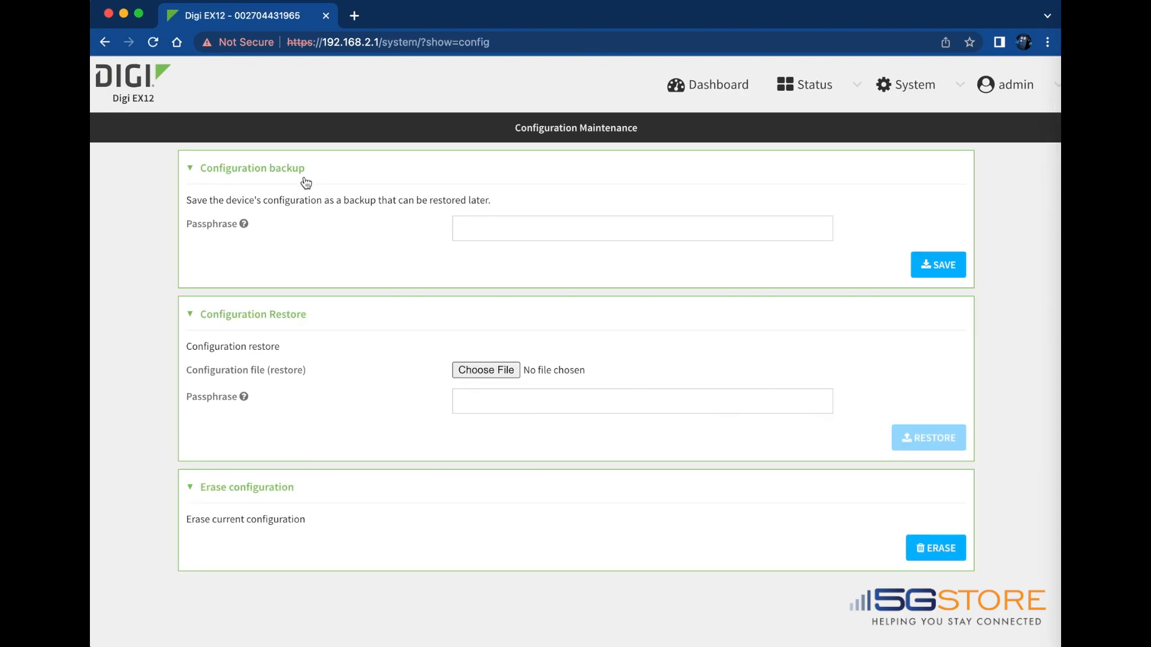
pyautogui.click(641, 228)
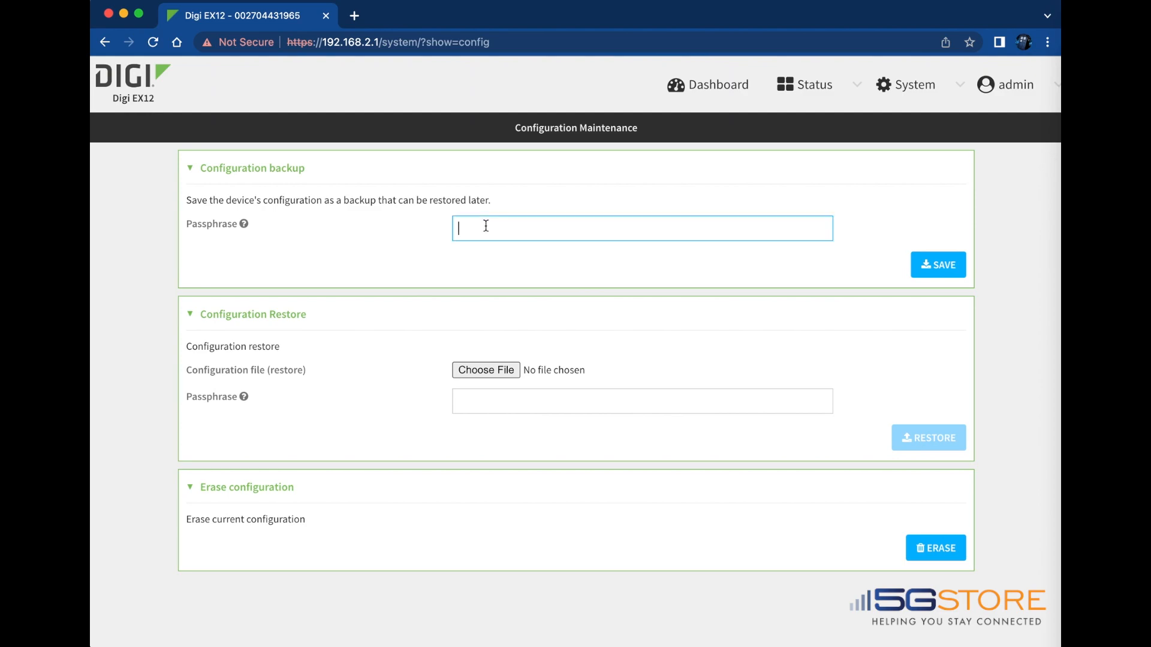
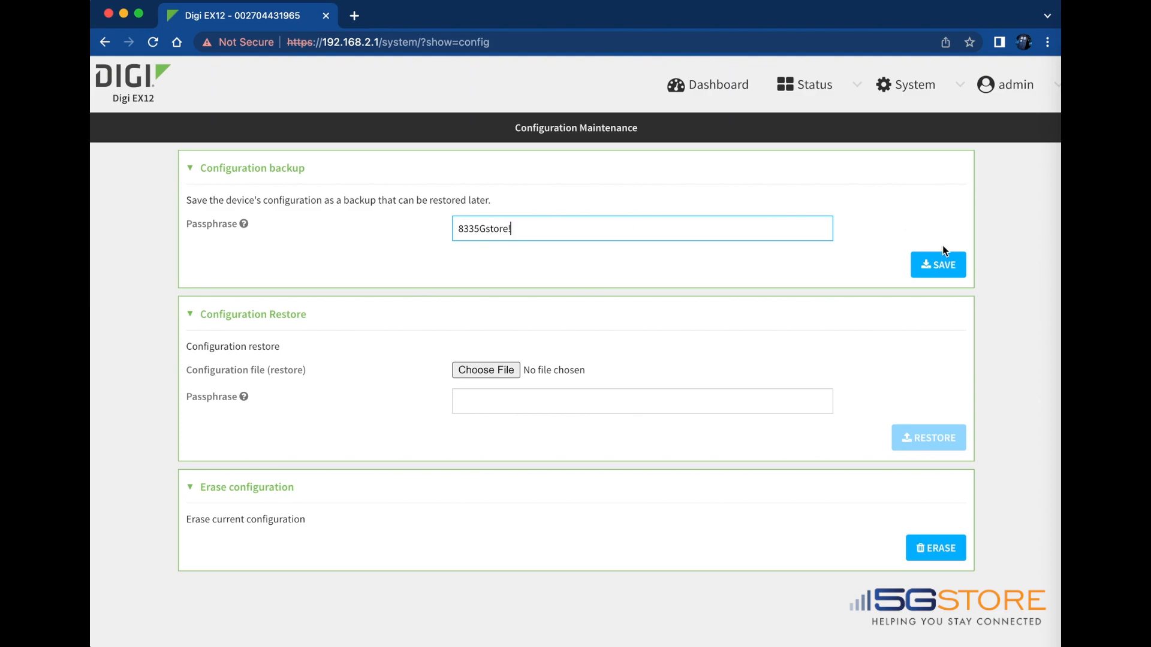
pyautogui.click(937, 265)
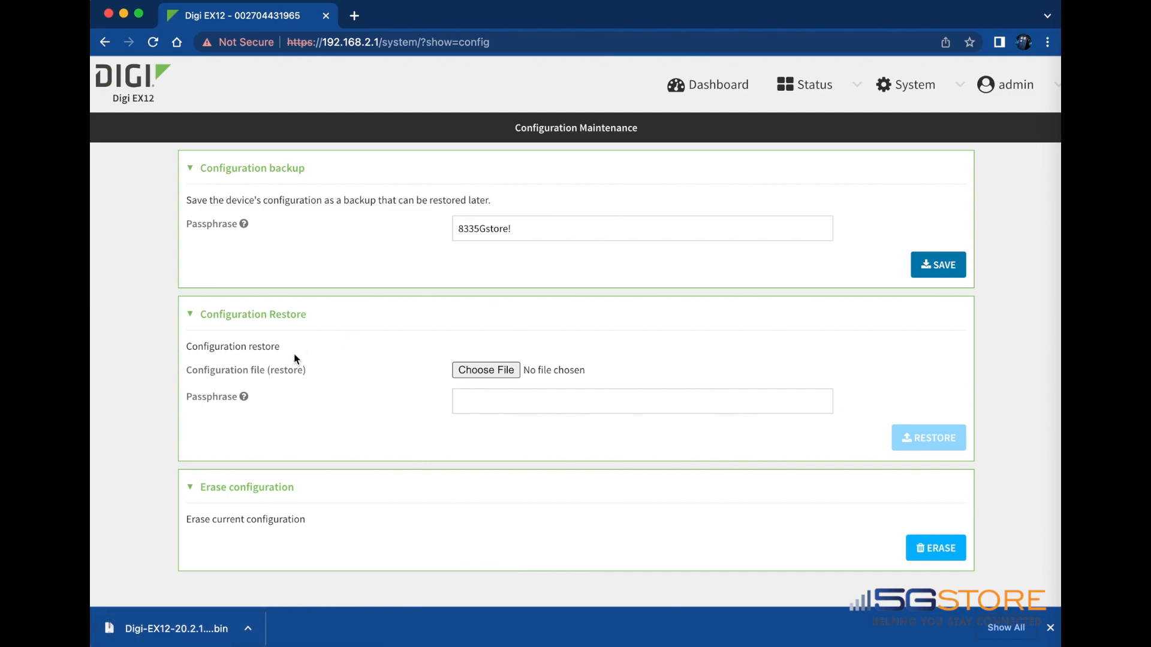
pyautogui.moveTo(305, 531)
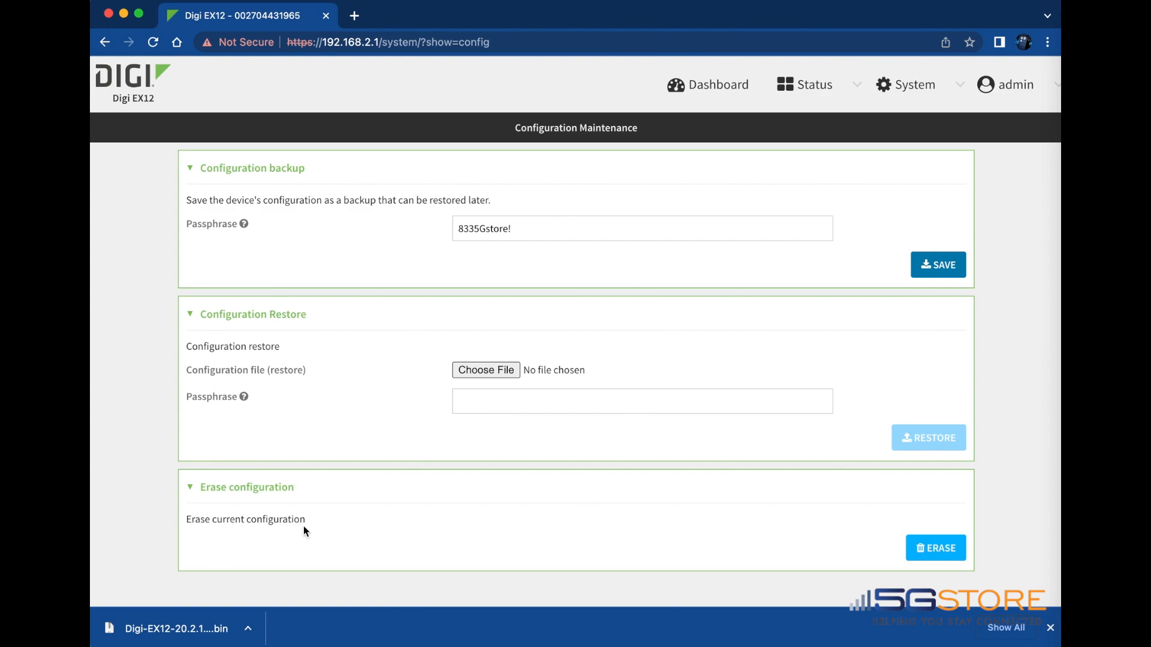
# Erase the router configuration to factory defaults and confirm the reboot.
pyautogui.click(934, 548)
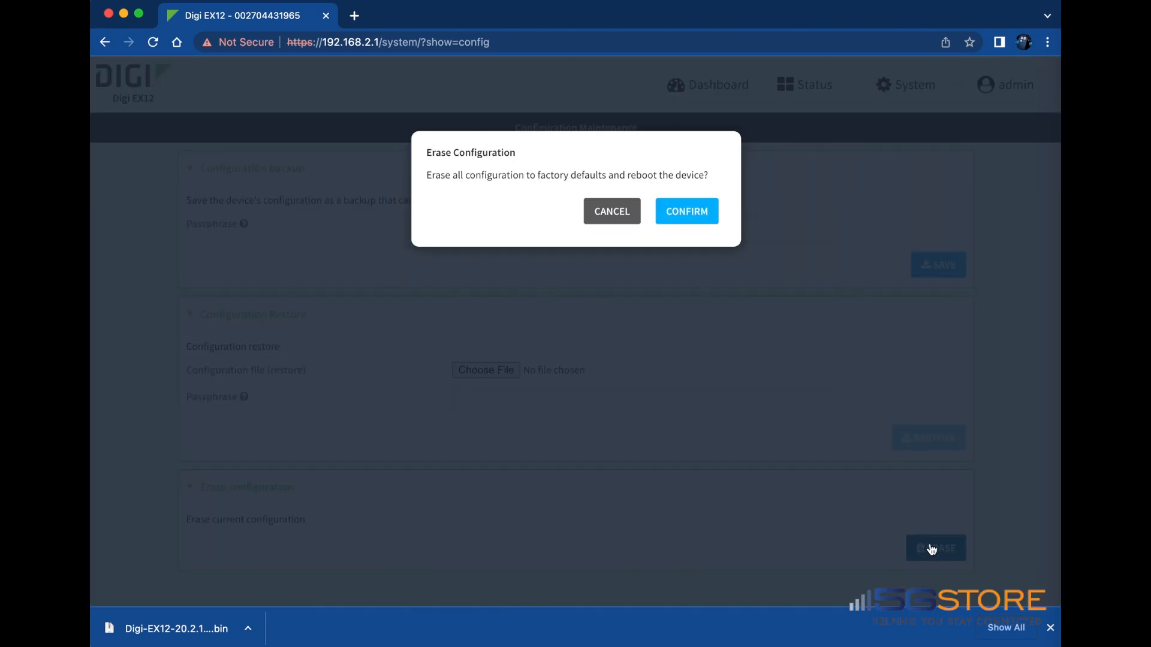
pyautogui.click(686, 211)
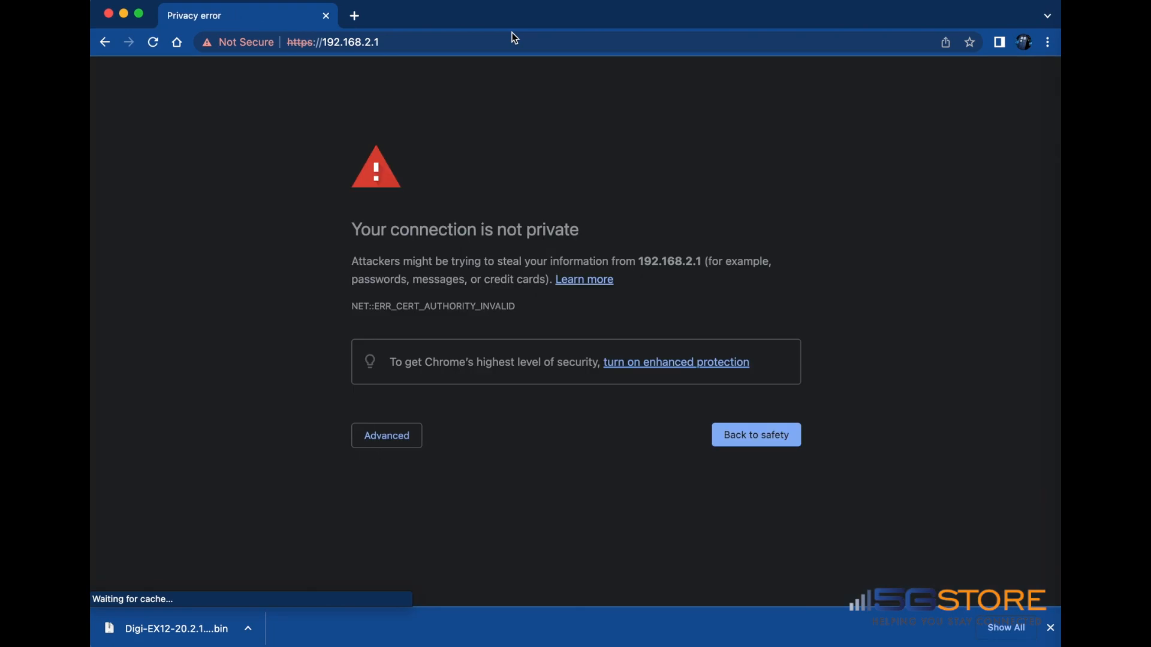
# Proceed past the certificate warning to 192.168.2.1 and log back in as admin.
pyautogui.click(386, 435)
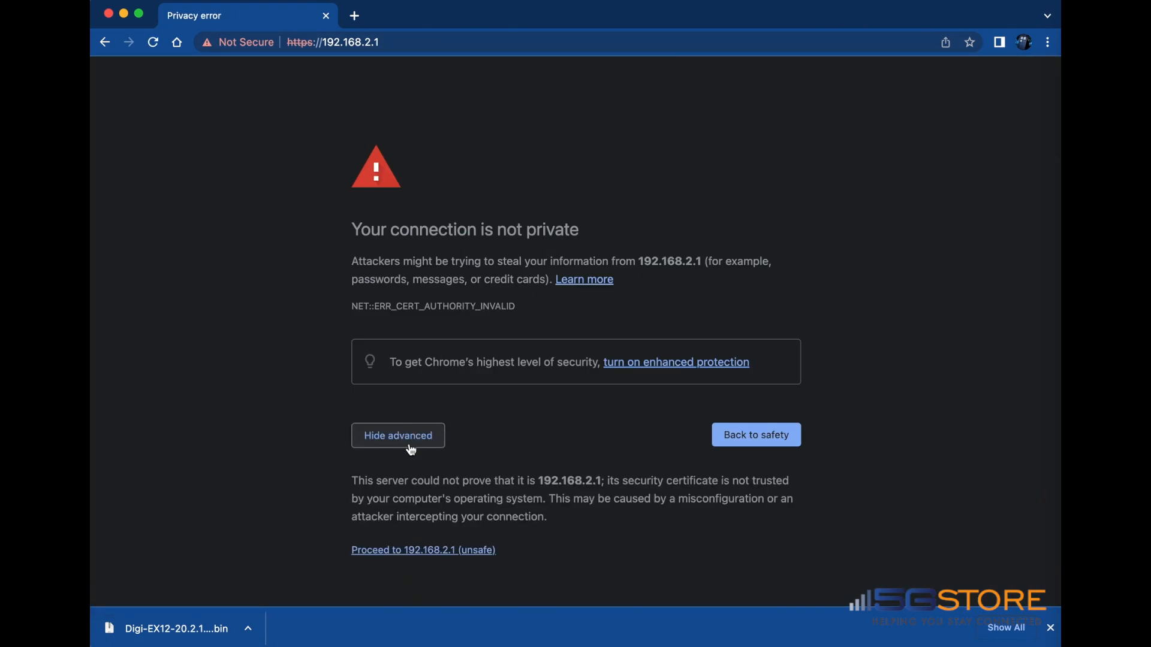
pyautogui.click(423, 551)
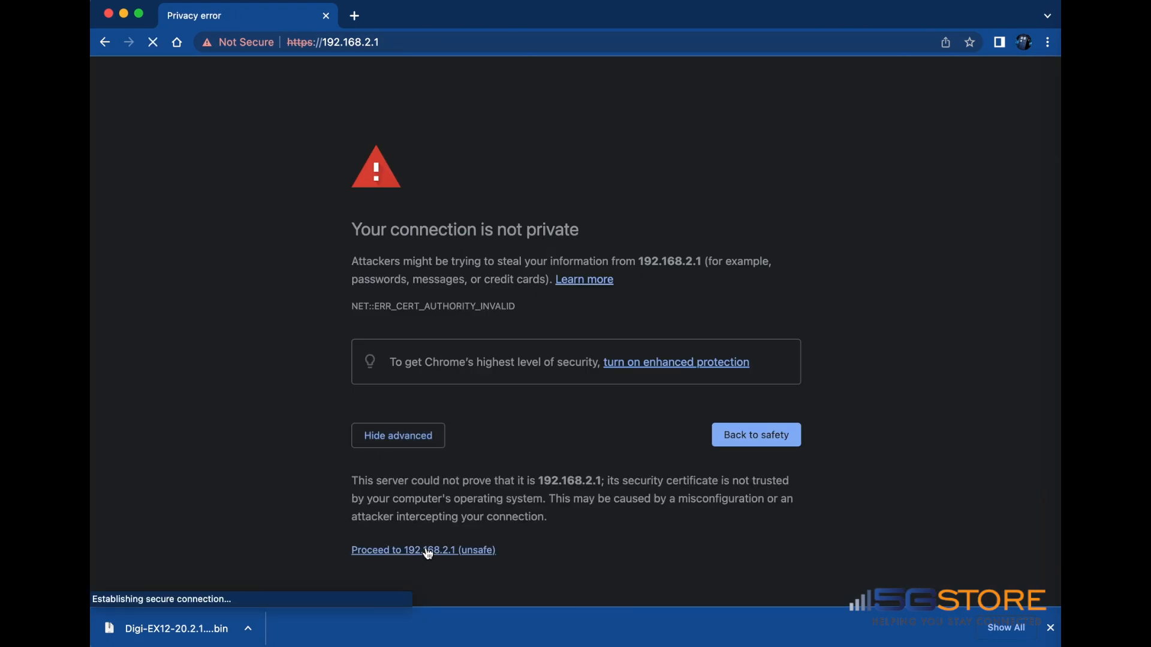
pyautogui.click(423, 550)
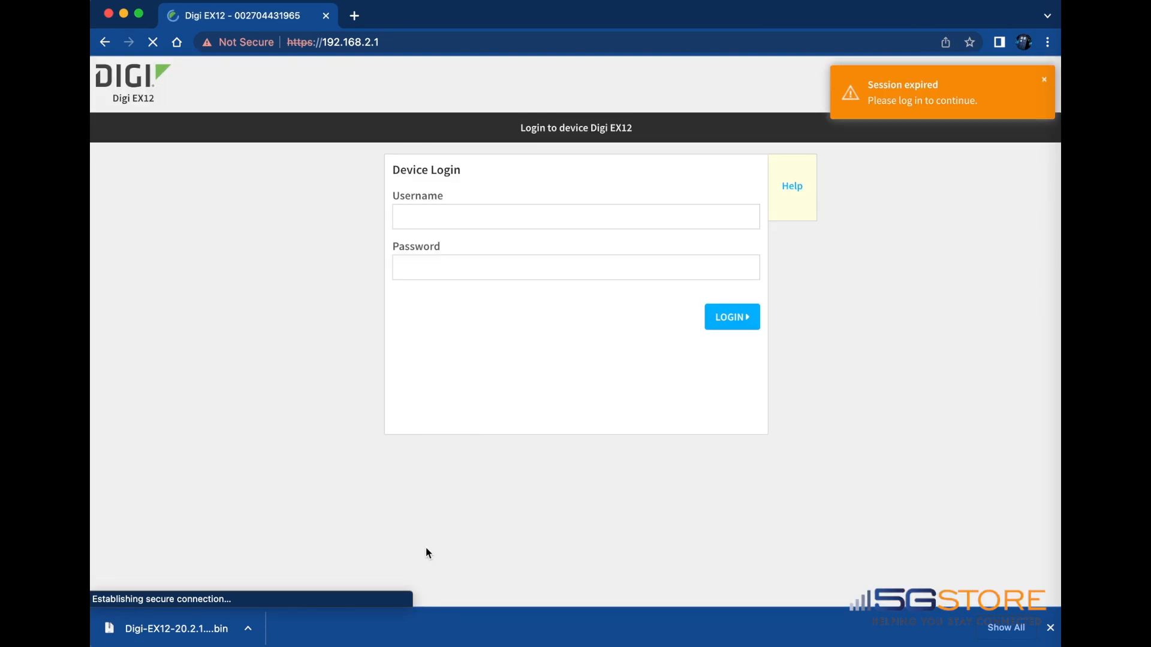
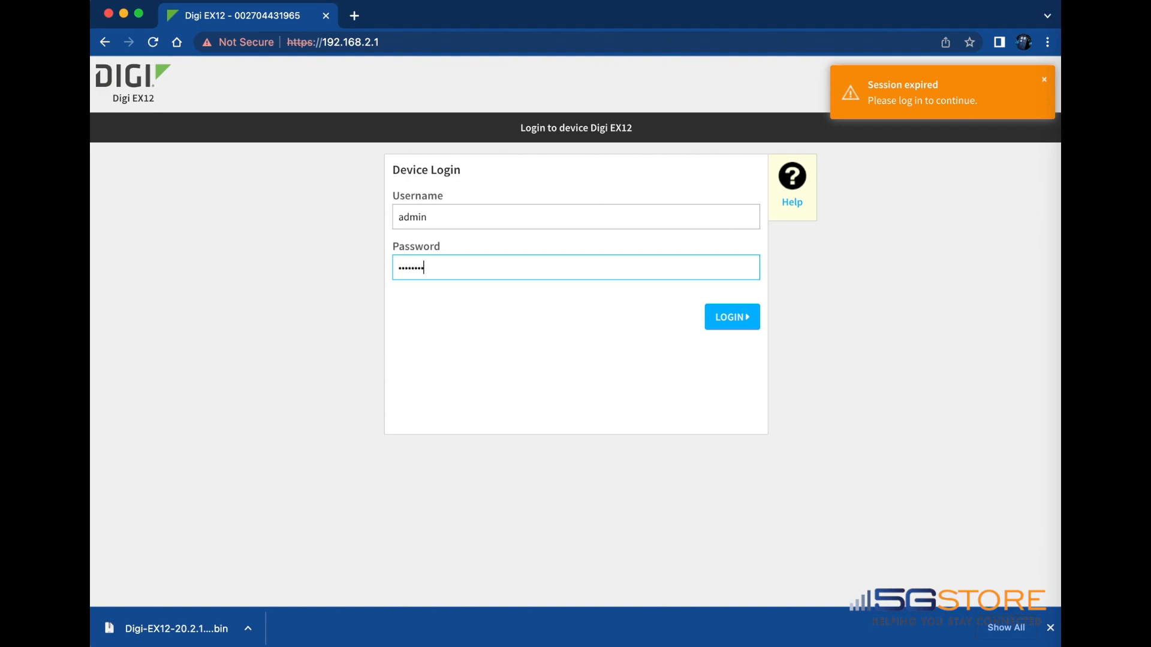
pyautogui.click(731, 316)
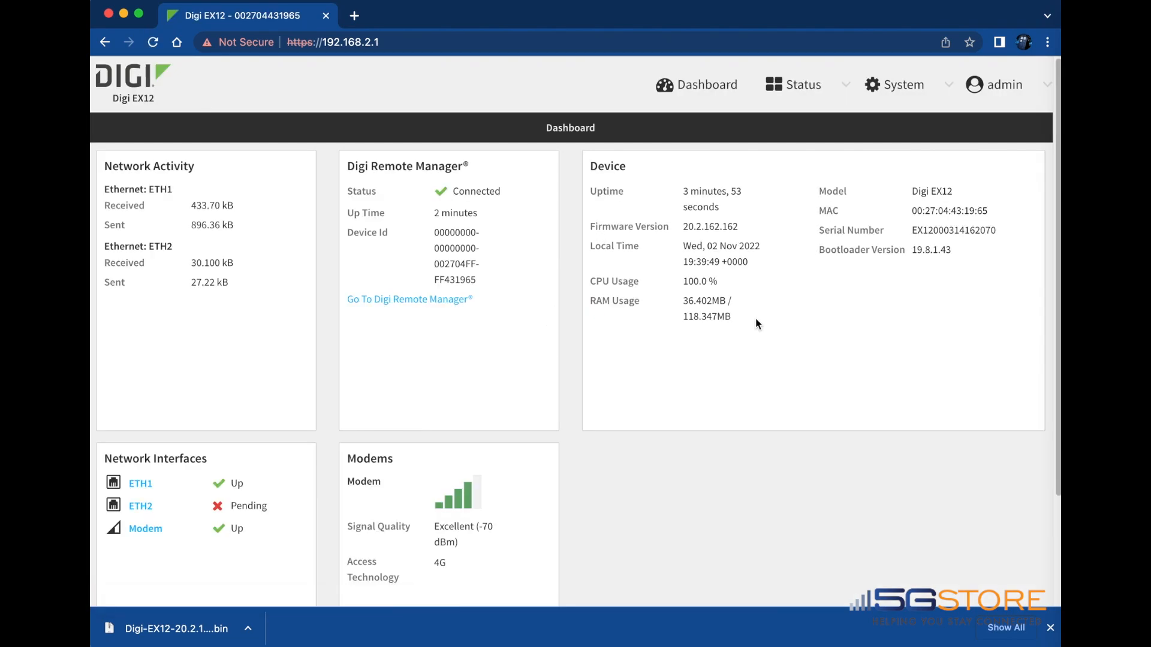
pyautogui.click(901, 84)
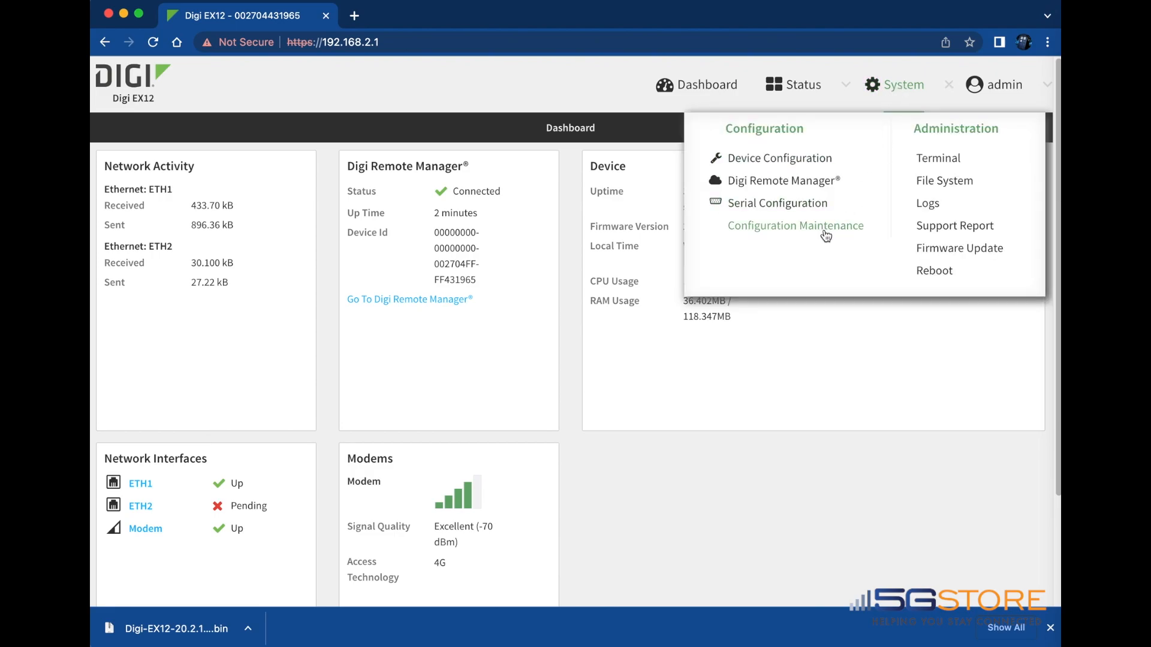
# Choose Digi-EX12-20.2.162.162-2022-11-02-config.bin for restore and enter its passphrase.
pyautogui.click(795, 225)
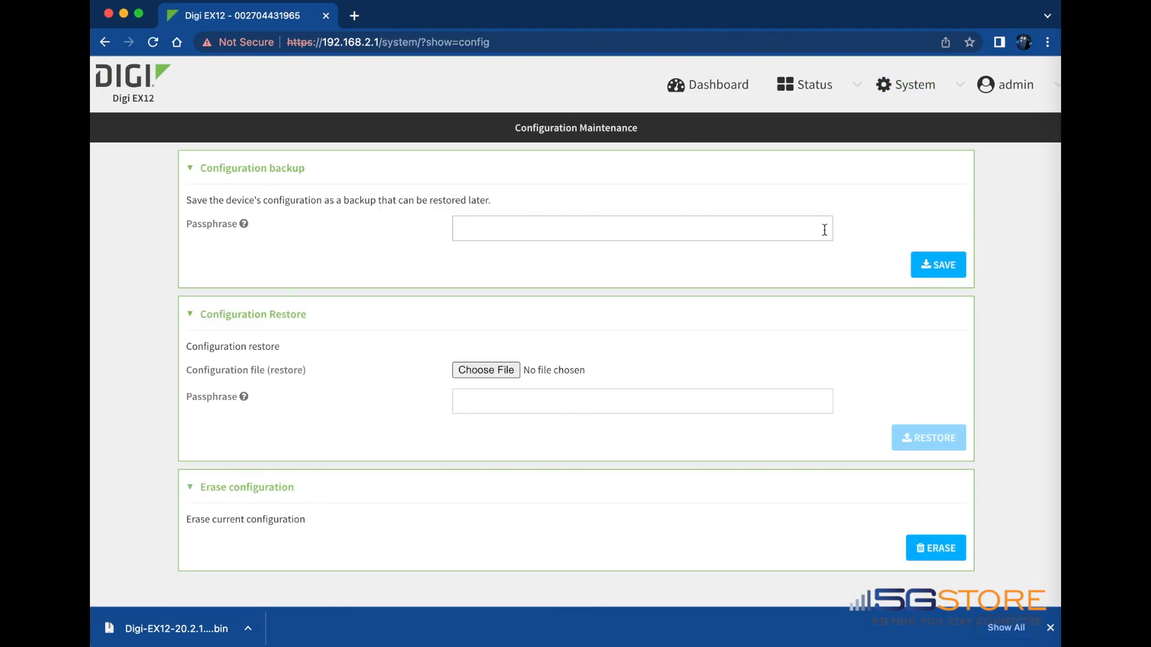
pyautogui.moveTo(195, 329)
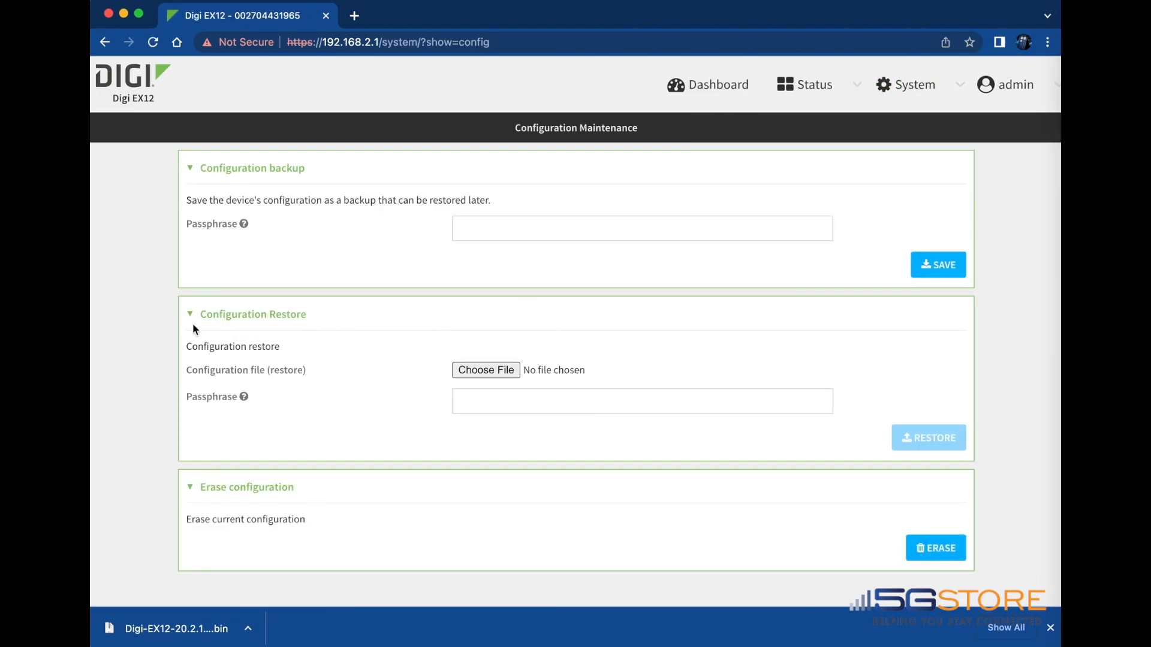
pyautogui.moveTo(387, 421)
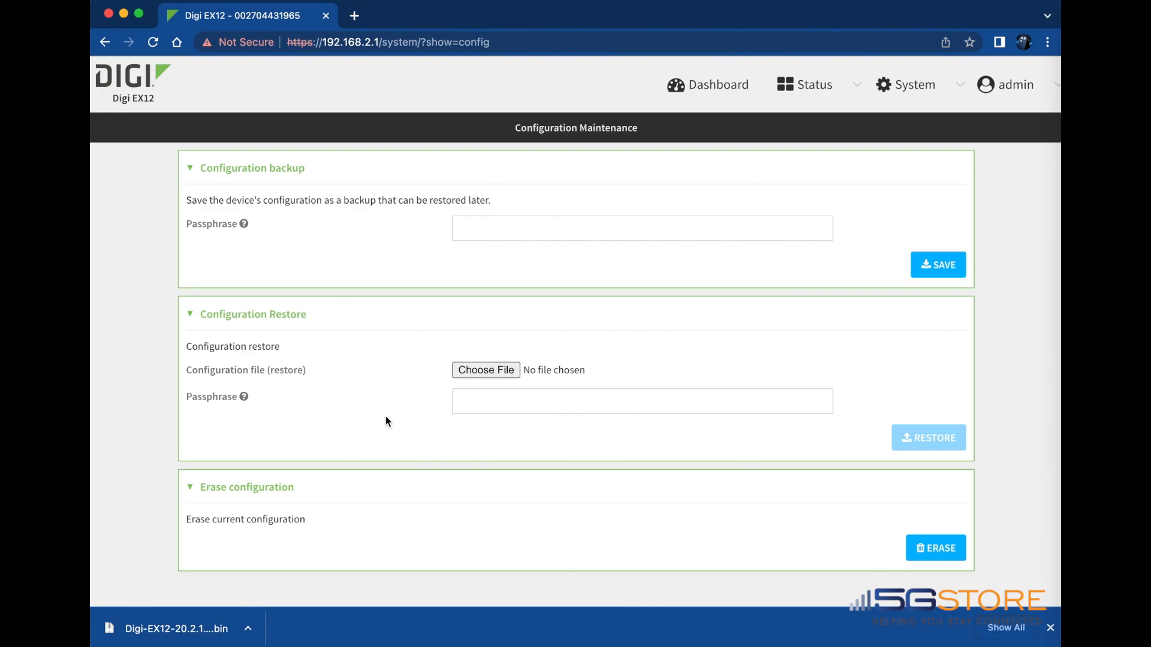
pyautogui.click(485, 369)
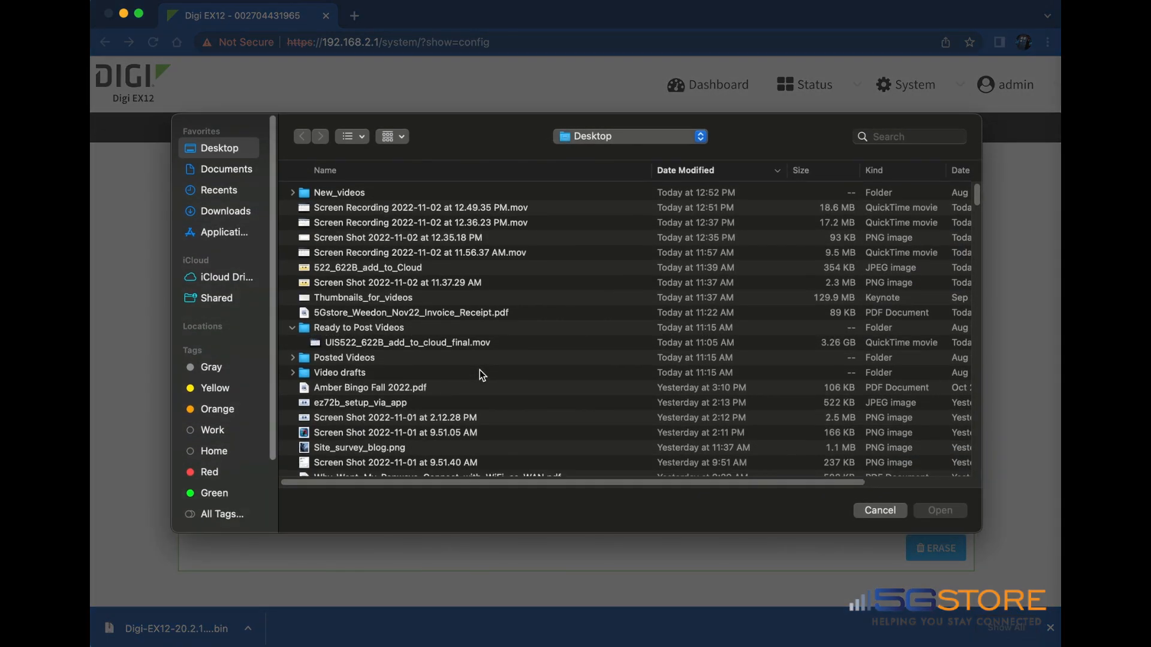
pyautogui.click(225, 211)
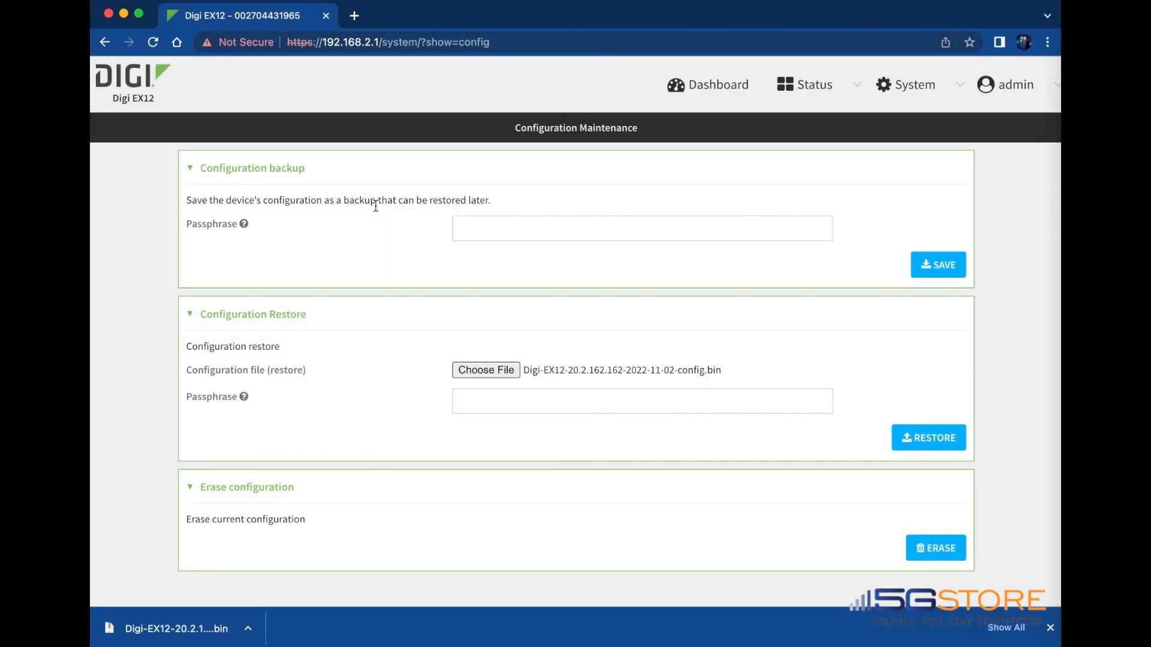
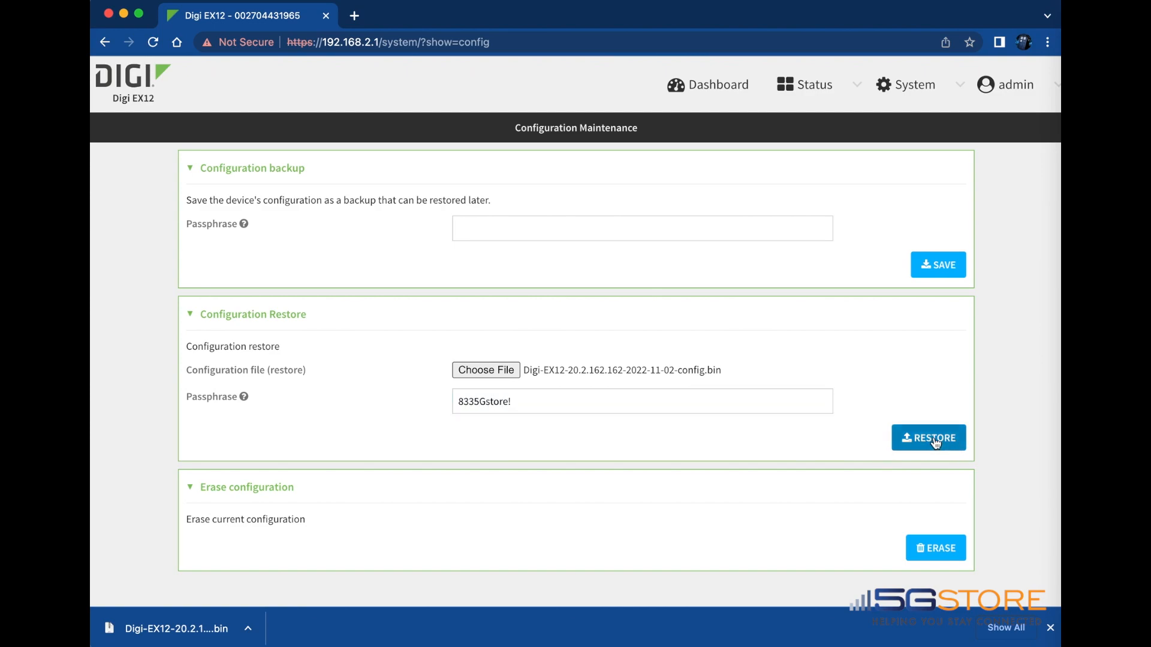
# Restore the chosen backup, reload after completion, and log back in to the router.
pyautogui.click(928, 437)
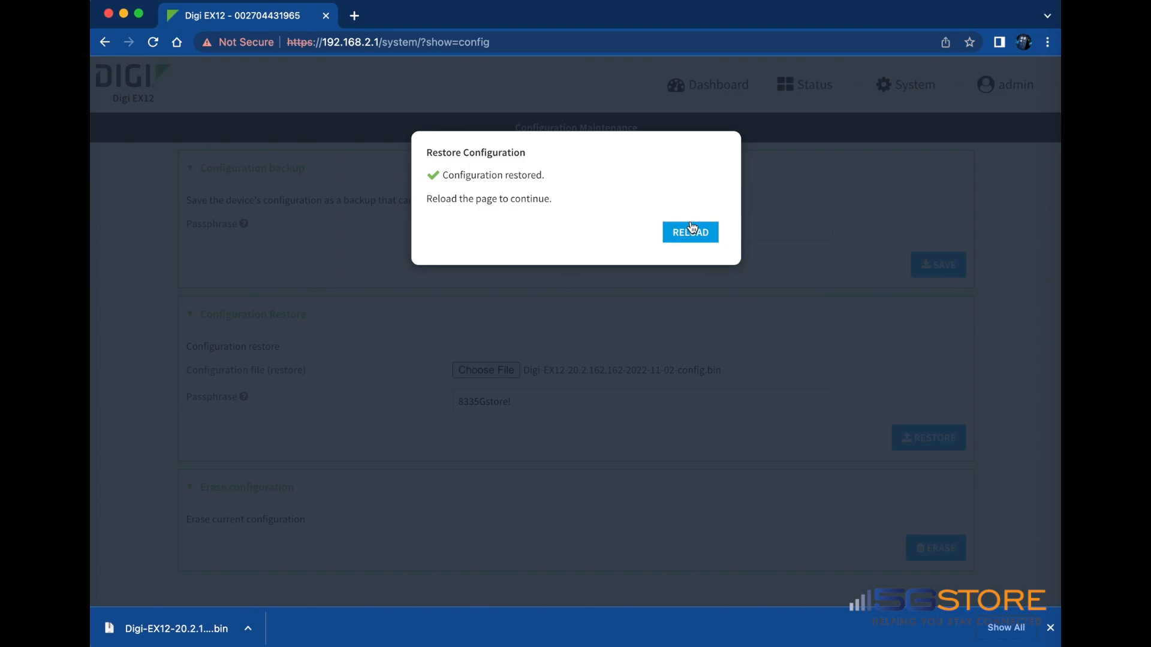
pyautogui.click(689, 231)
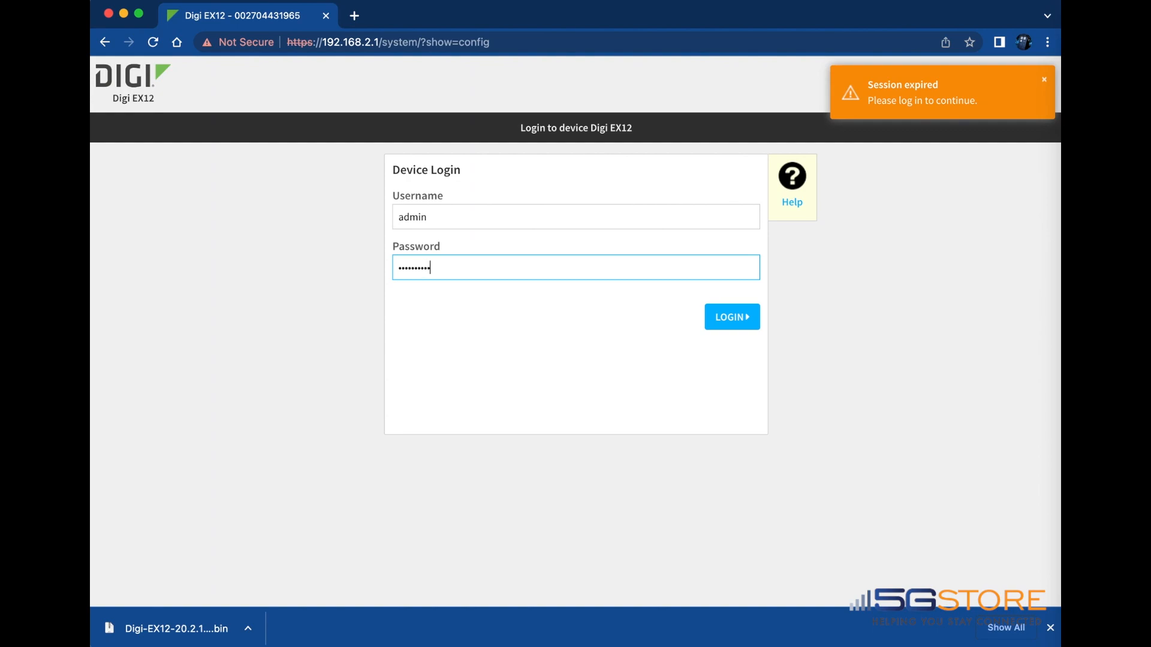
pyautogui.click(731, 317)
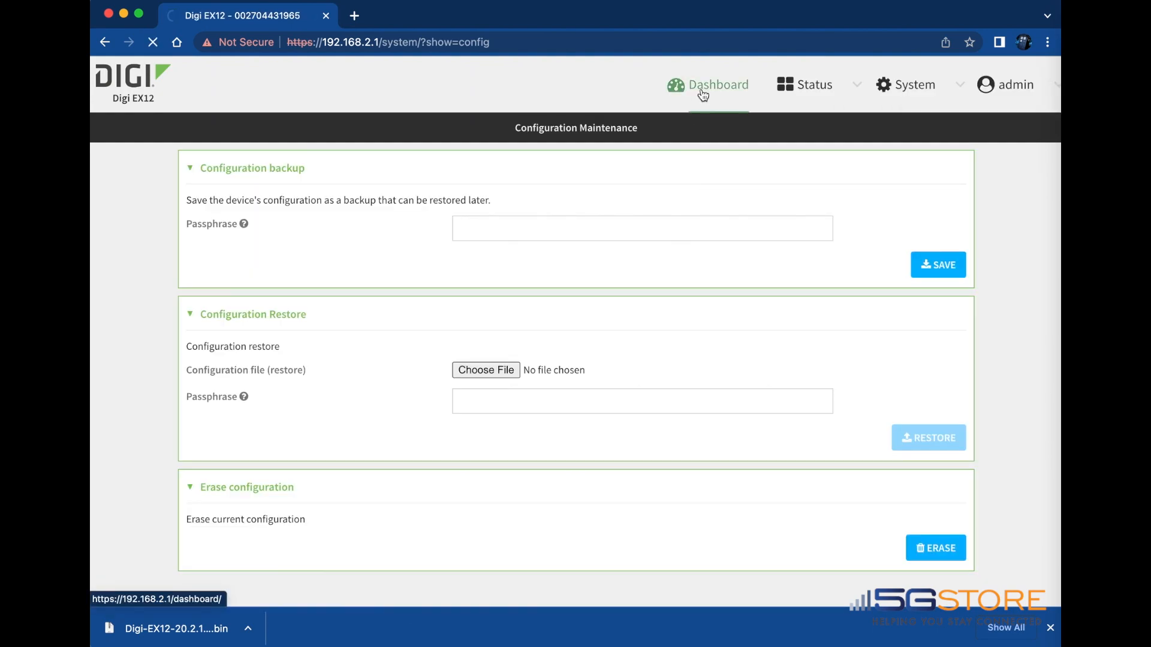